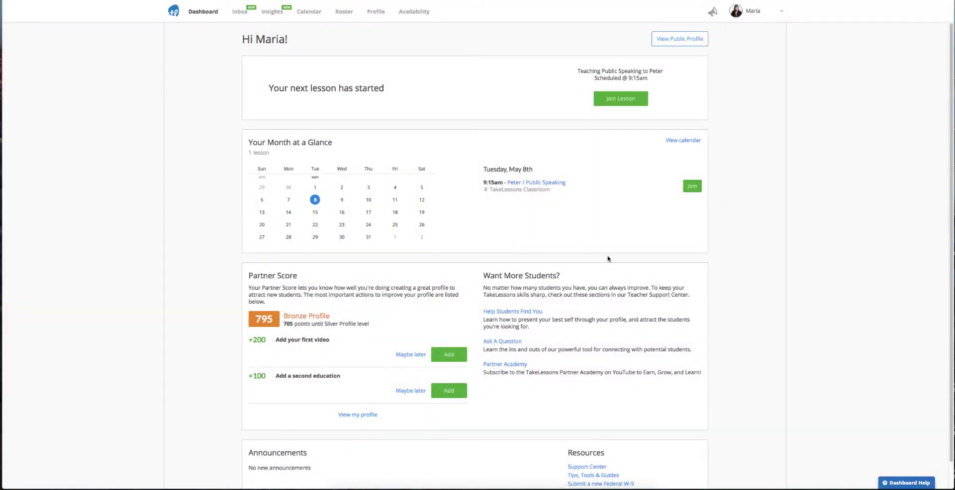
pyautogui.moveTo(144, 272)
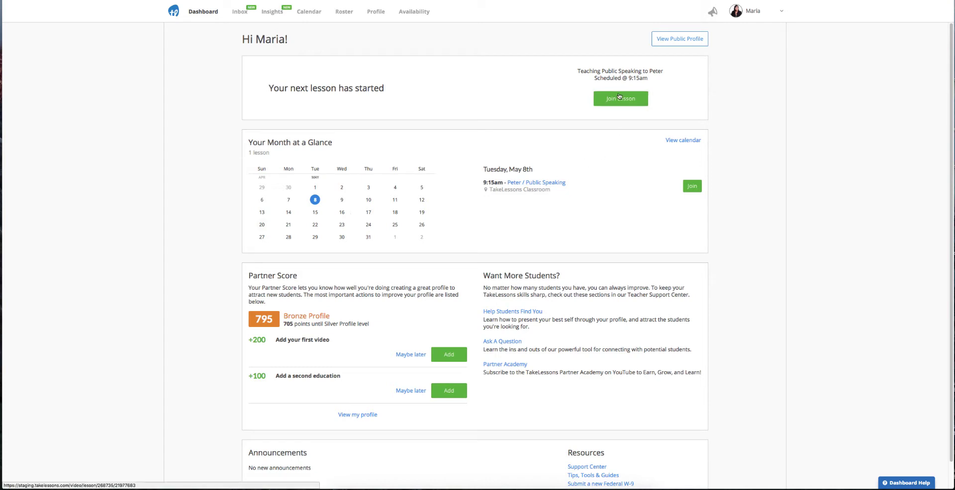
# - Join the started lesson and share Happy_Feet.mp3 from Downloads in the lesson chat
pyautogui.click(621, 98)
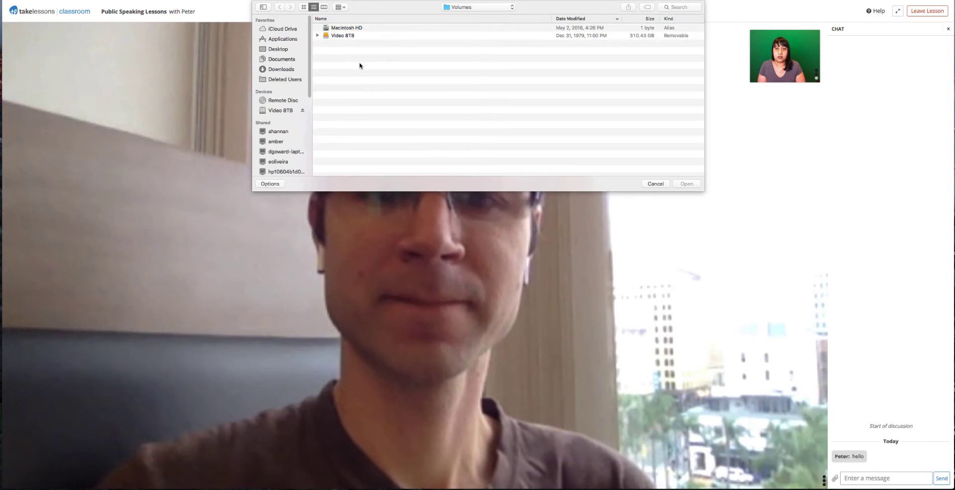
pyautogui.click(281, 60)
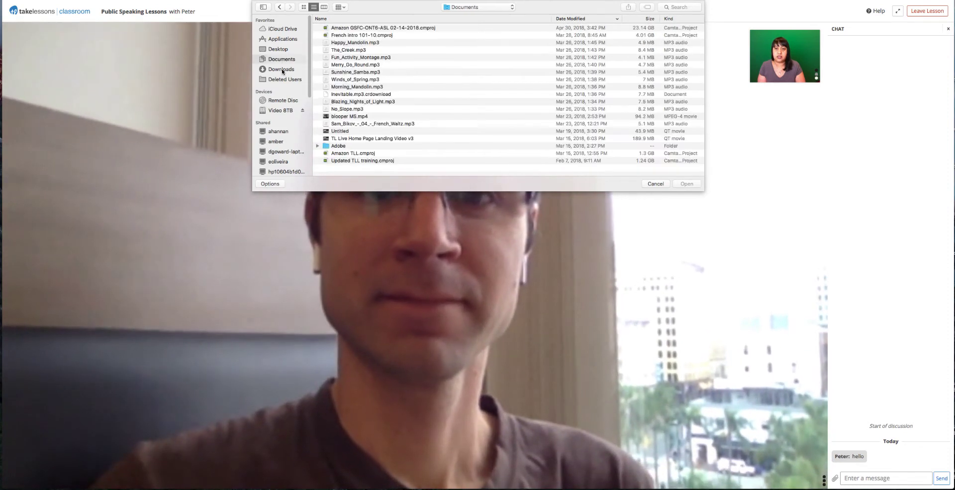
pyautogui.click(281, 68)
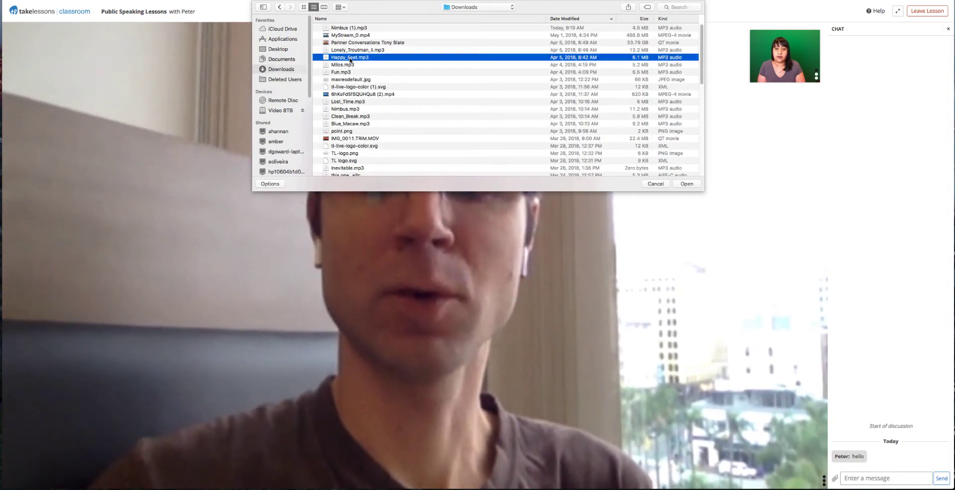
pyautogui.click(686, 184)
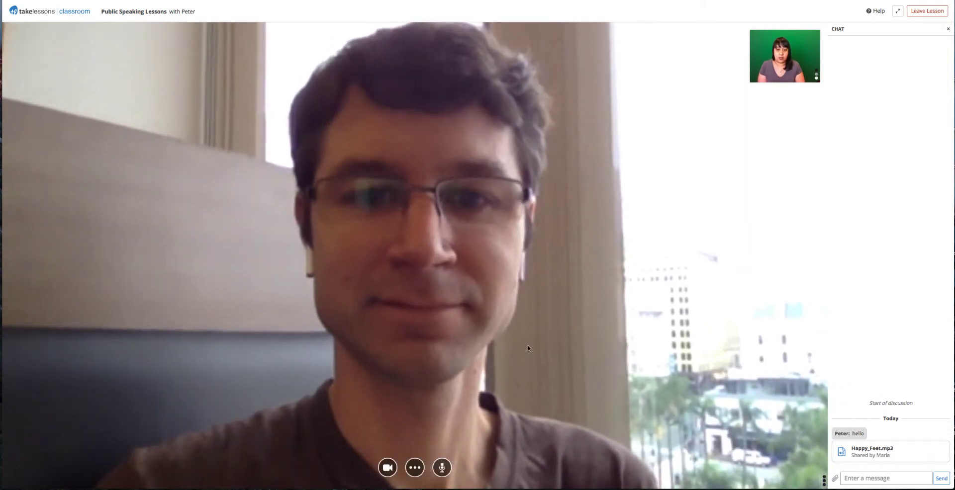
pyautogui.moveTo(387, 468)
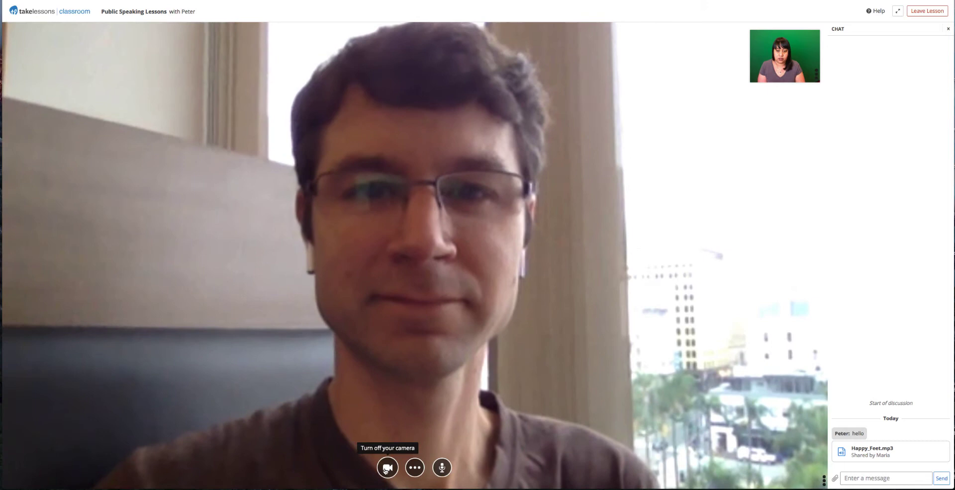
pyautogui.moveTo(415, 468)
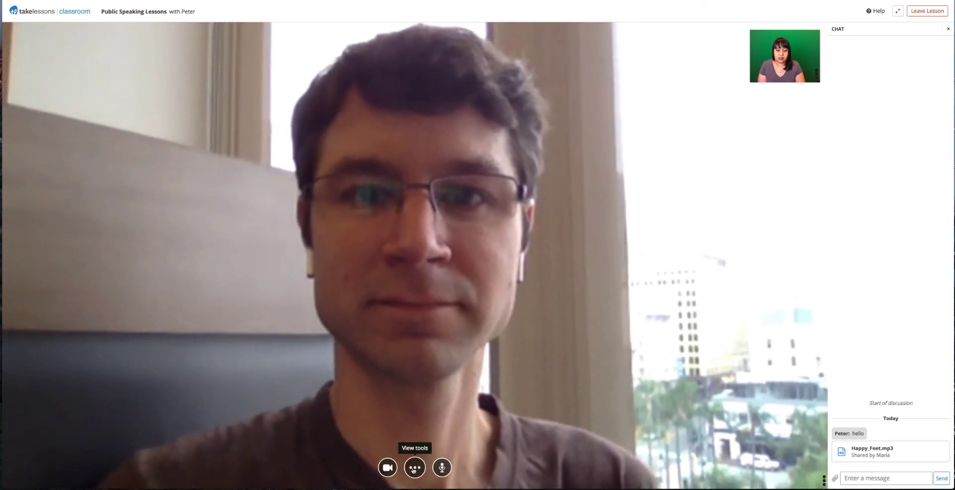
pyautogui.moveTo(441, 467)
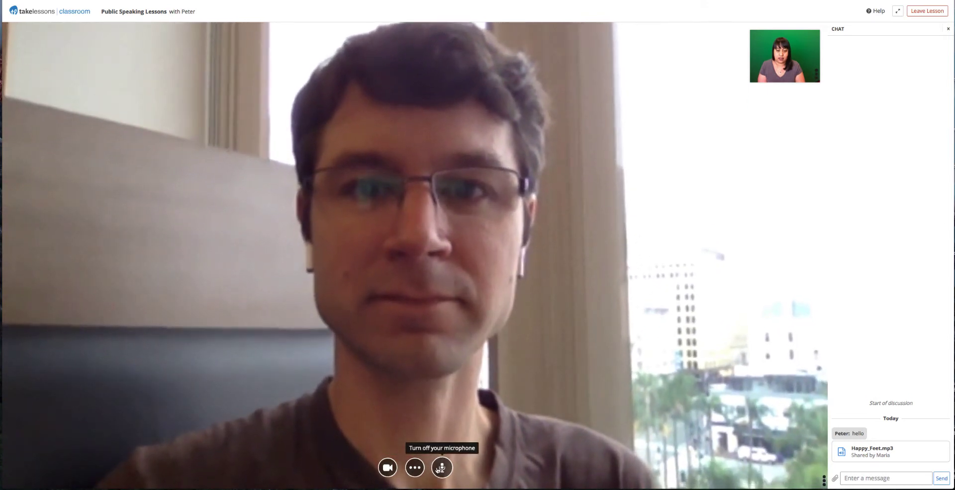
# - Reveal the three-dot tools menu with screen sharing and recording options
pyautogui.click(415, 466)
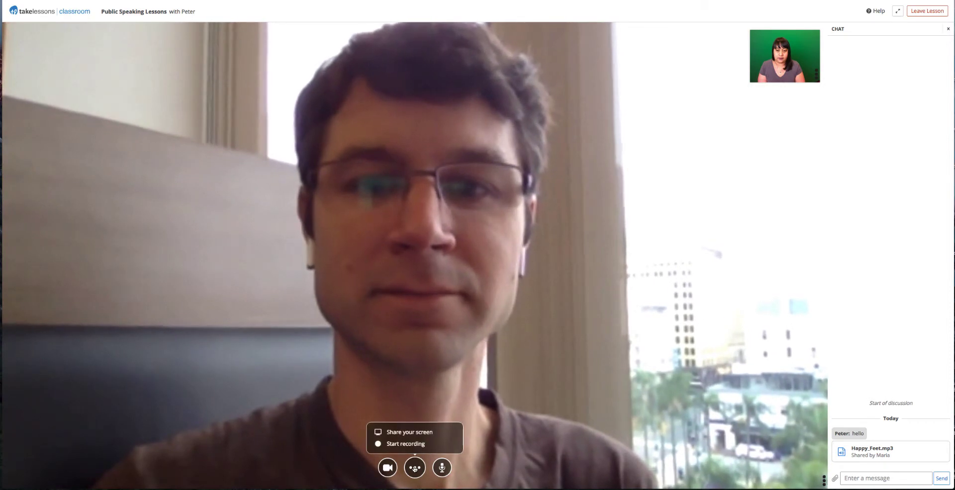
# - Record a portion of the lesson and save it as 'Lesson Recording #1 Tuesday'
pyautogui.click(405, 444)
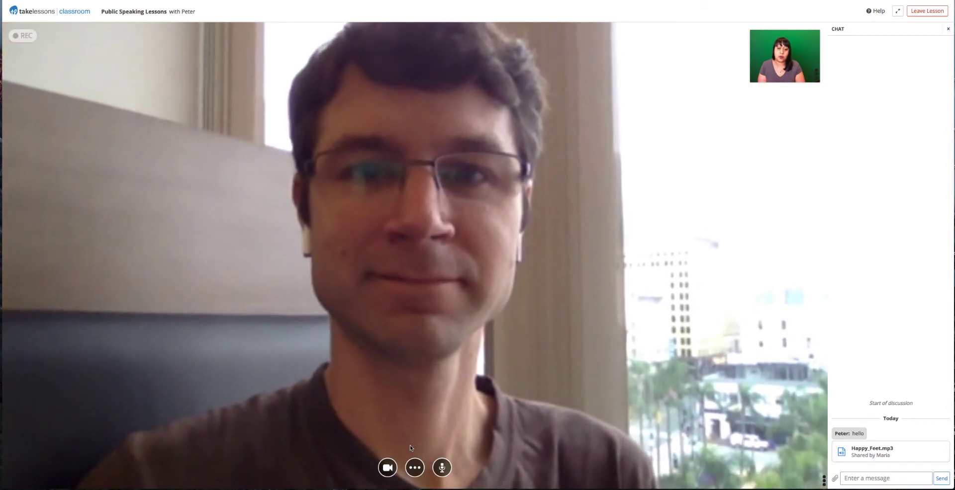
pyautogui.click(22, 36)
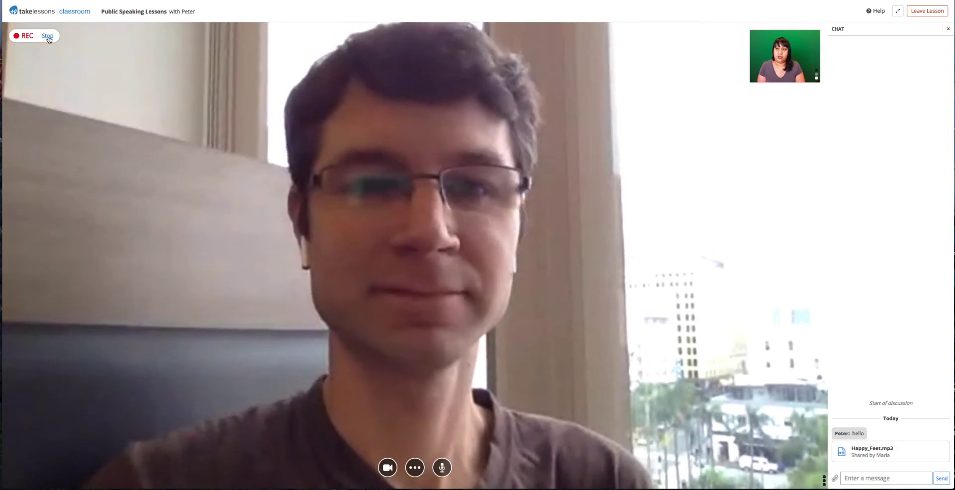
pyautogui.click(47, 35)
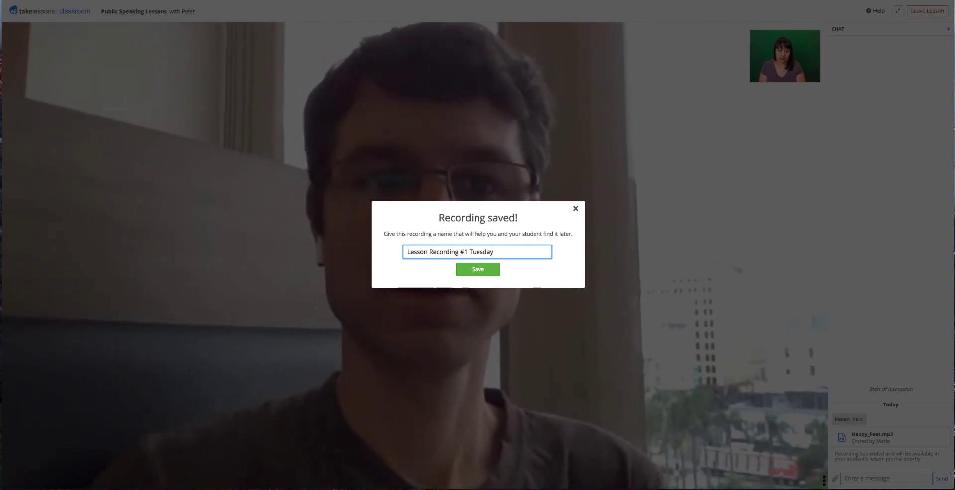
pyautogui.click(477, 269)
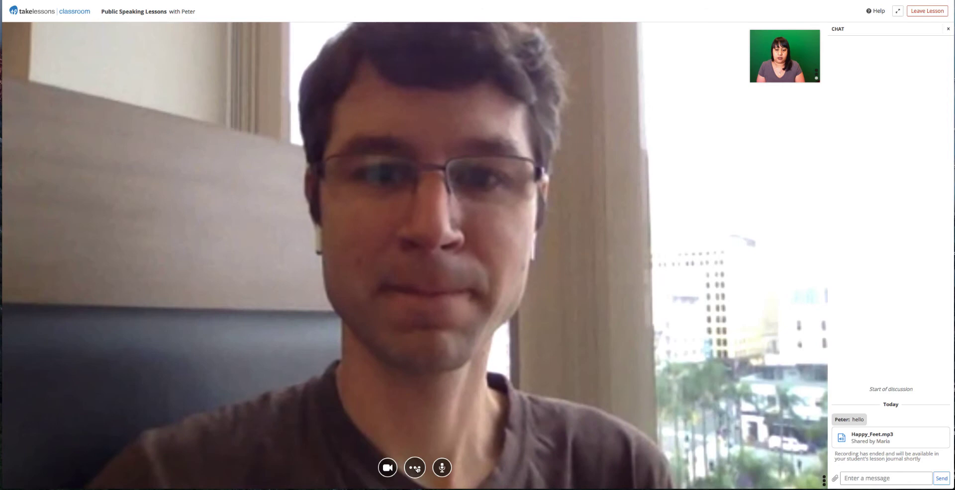
# - Share the browser application window with the student
pyautogui.click(414, 468)
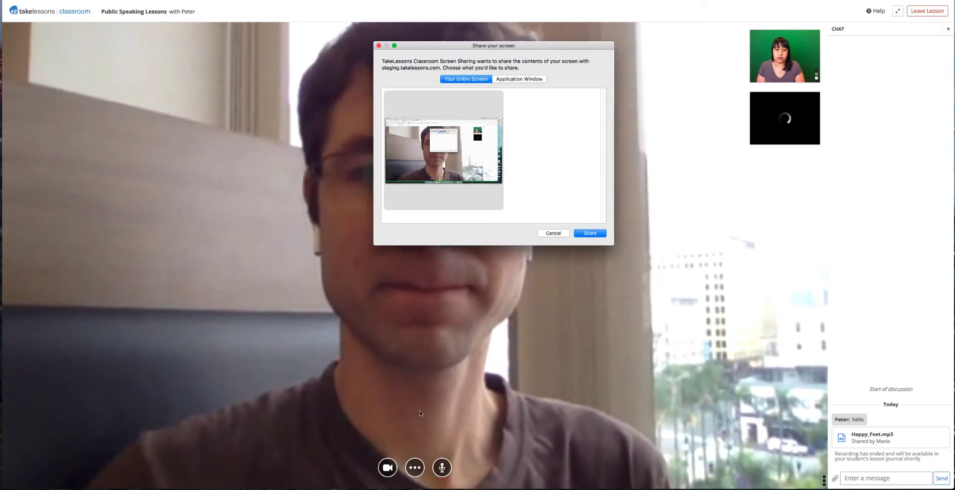
pyautogui.click(519, 79)
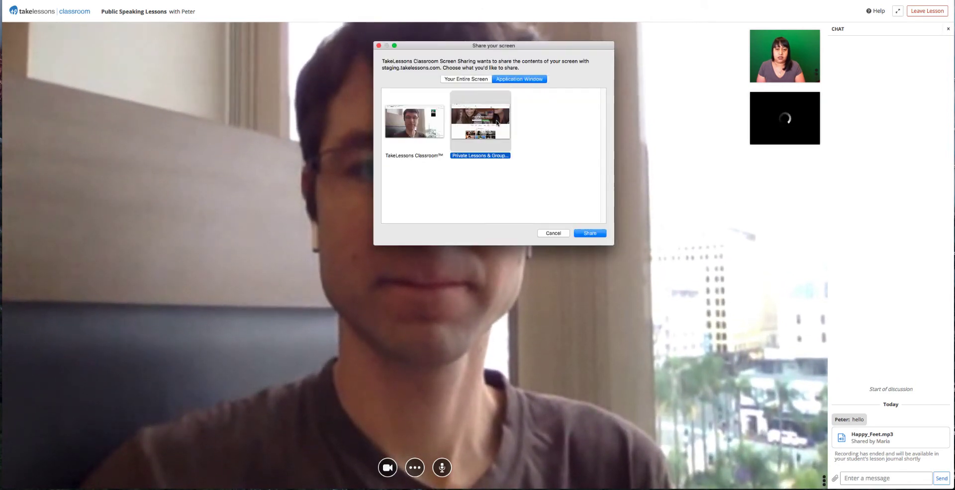
pyautogui.click(588, 233)
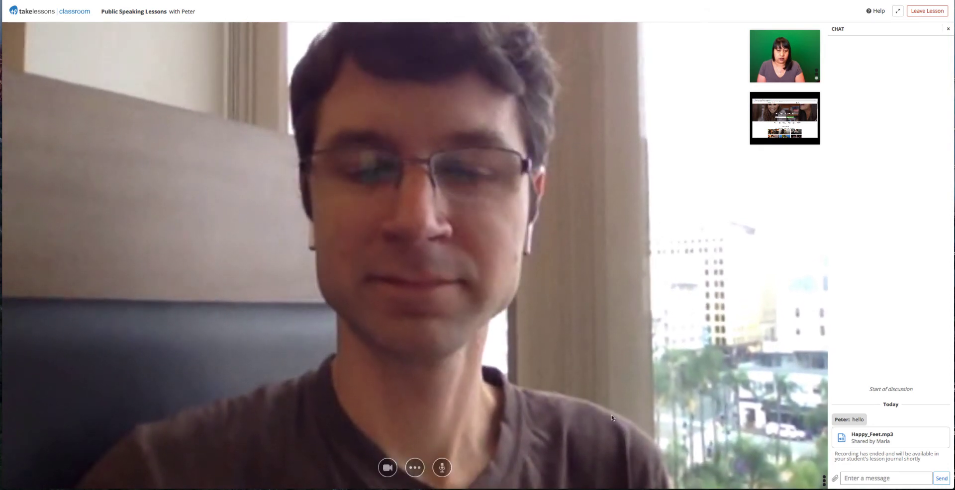
# - Reach the Support Center's TakeLessons Classroom help articles
pyautogui.click(415, 468)
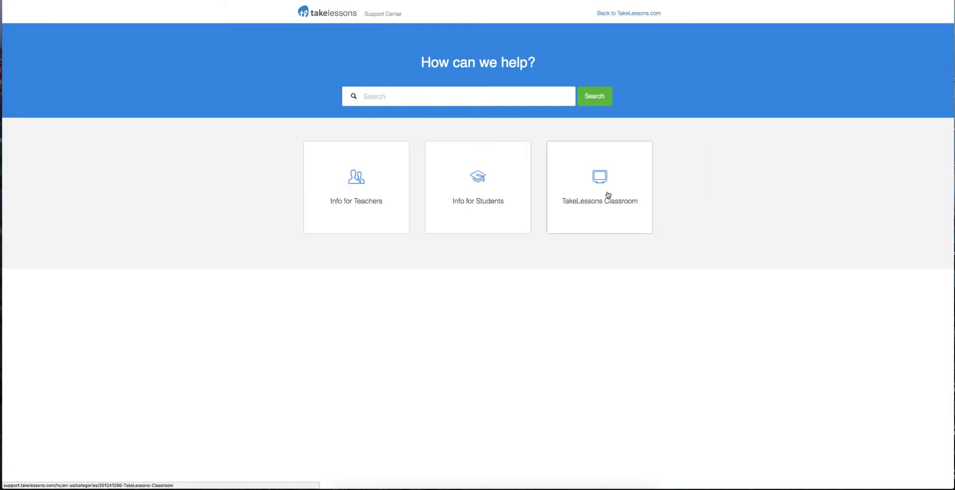
pyautogui.click(599, 187)
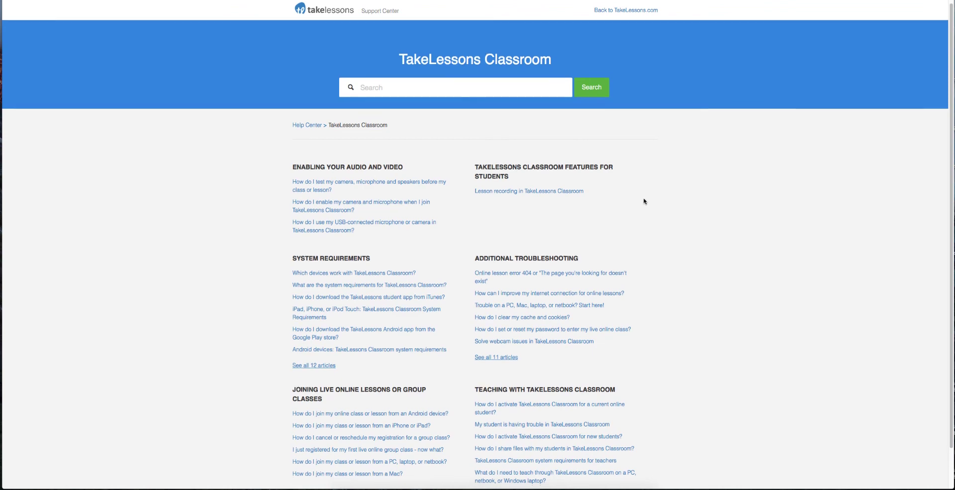